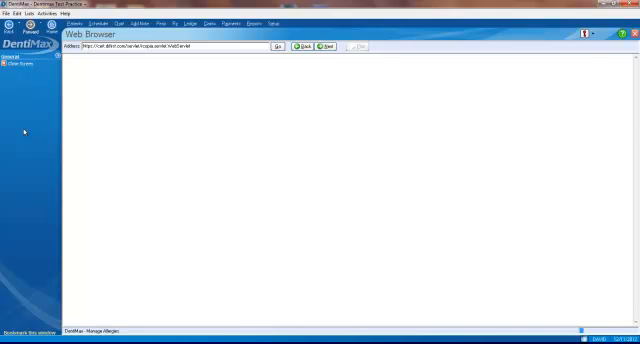
click(276, 48)
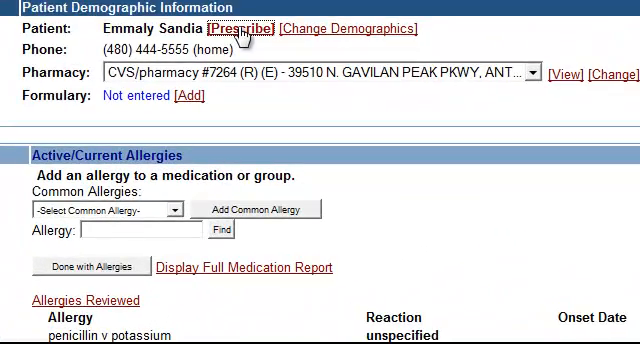
- Begin a new prescription and search the medication list for 'vicodin'
click(244, 28)
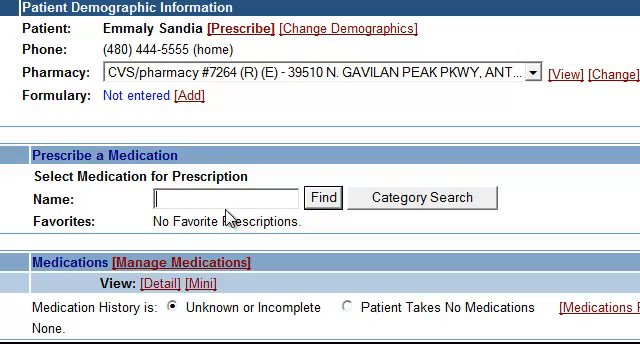
text(vico)
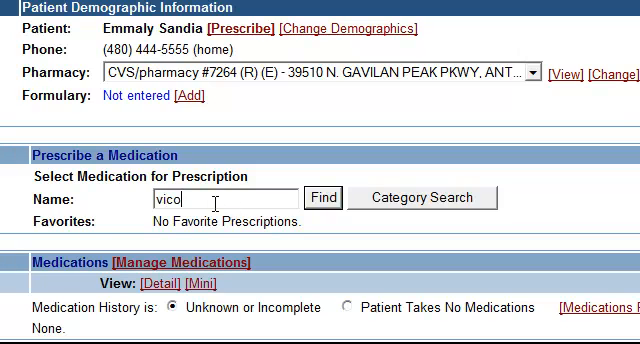
text(din)
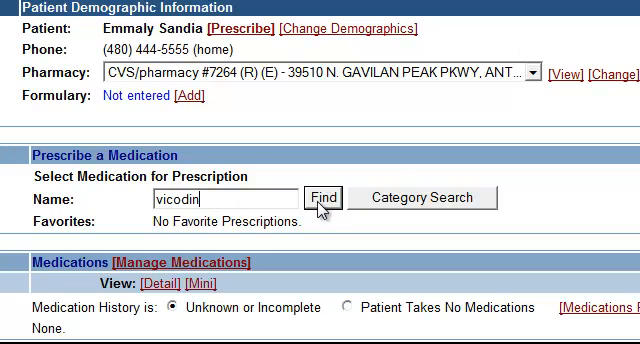
click(324, 196)
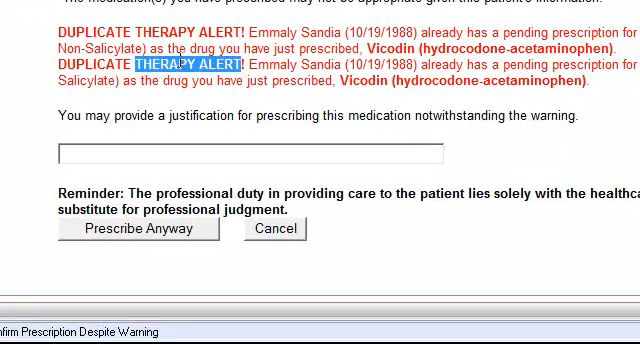
mouse_move(164, 72)
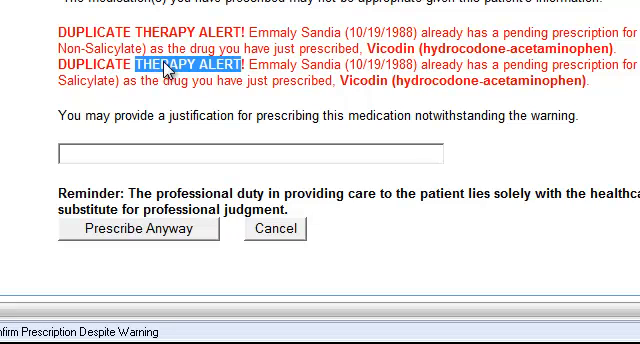
mouse_move(96, 248)
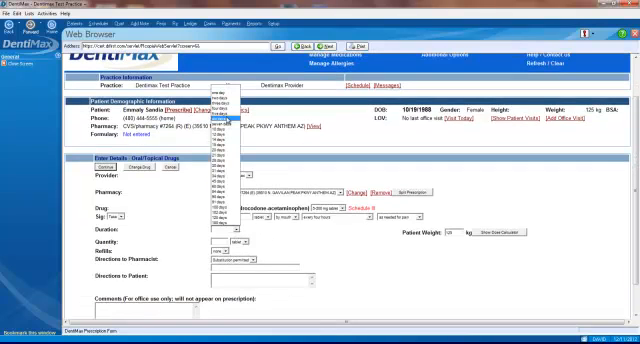
- Choose a Sig dosage value for the Vicodin prescription from the dropdown
click(206, 228)
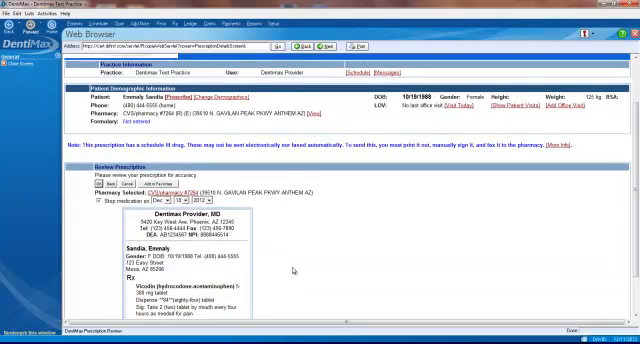
- Scroll the review page down to the Vicodin directions and quantity preview
scroll(down, 3)
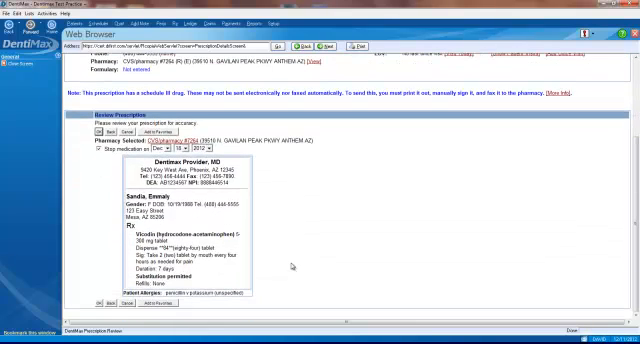